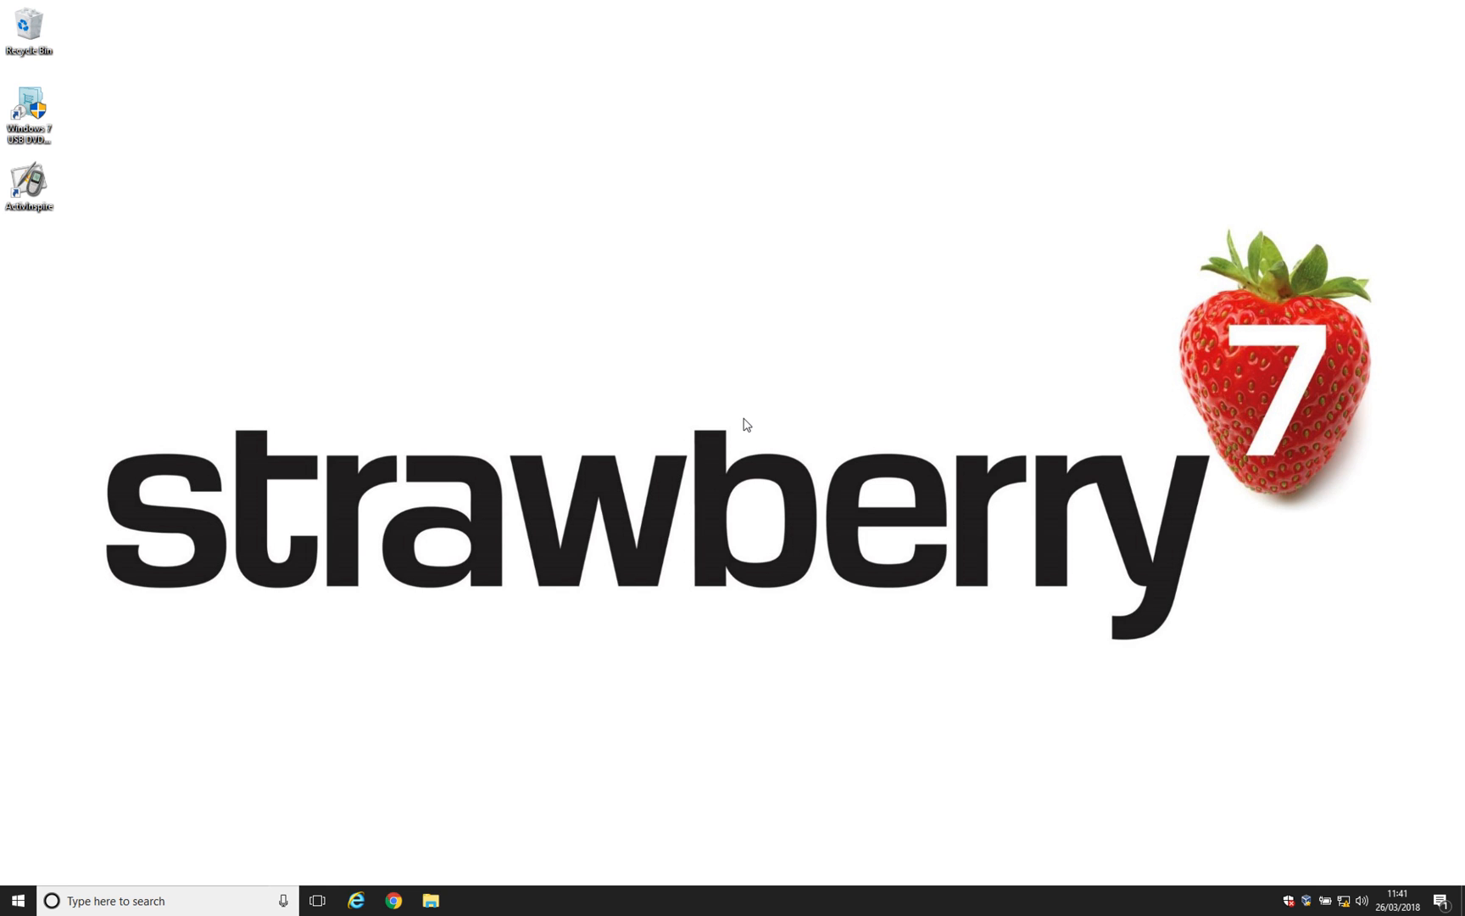
pyautogui.moveTo(523, 283)
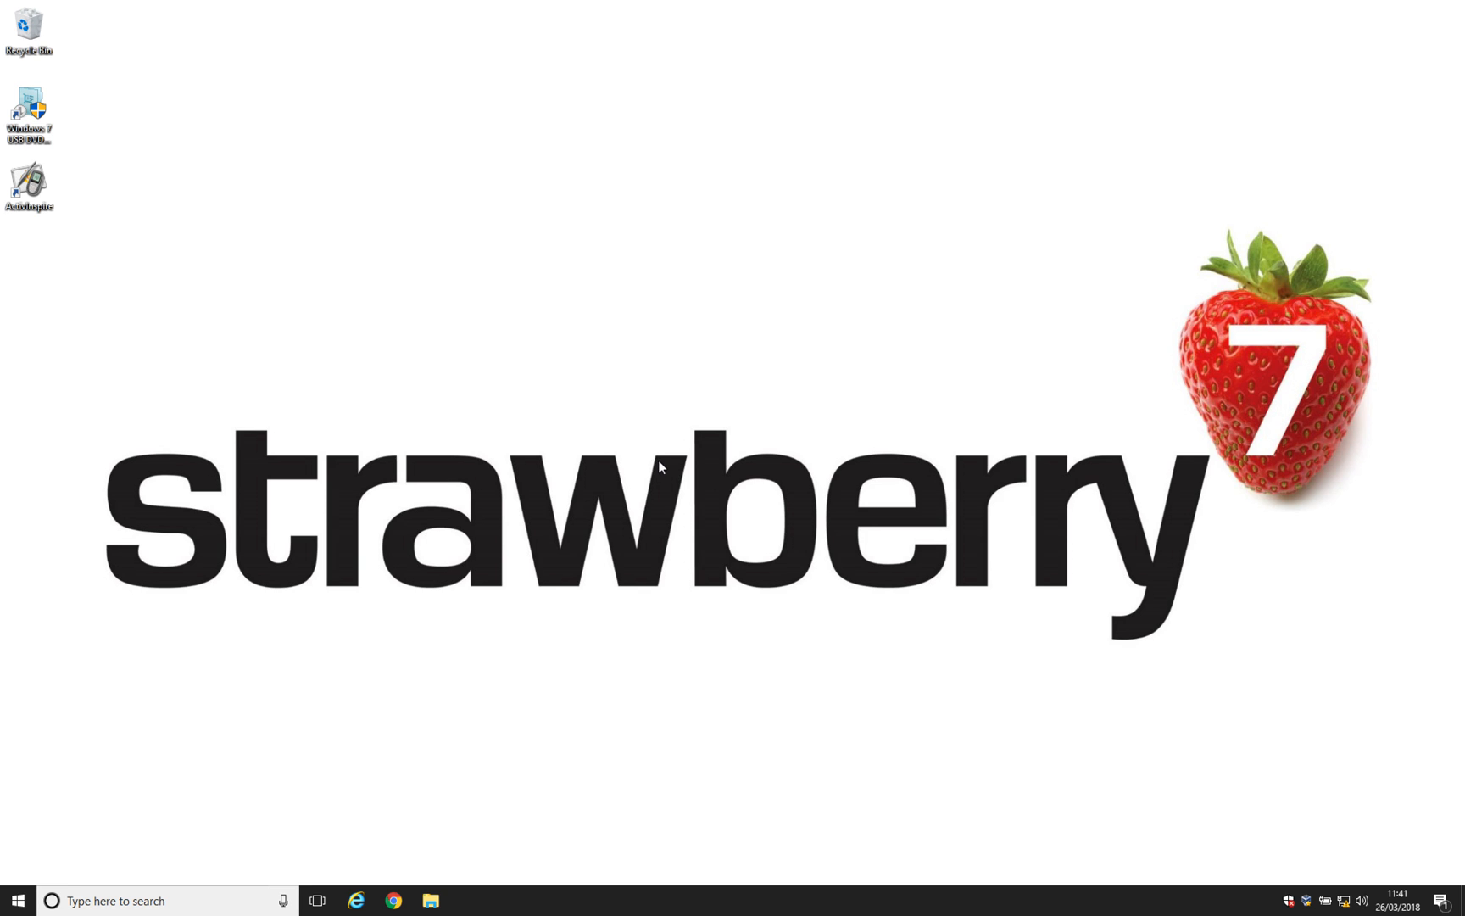
pyautogui.moveTo(763, 441)
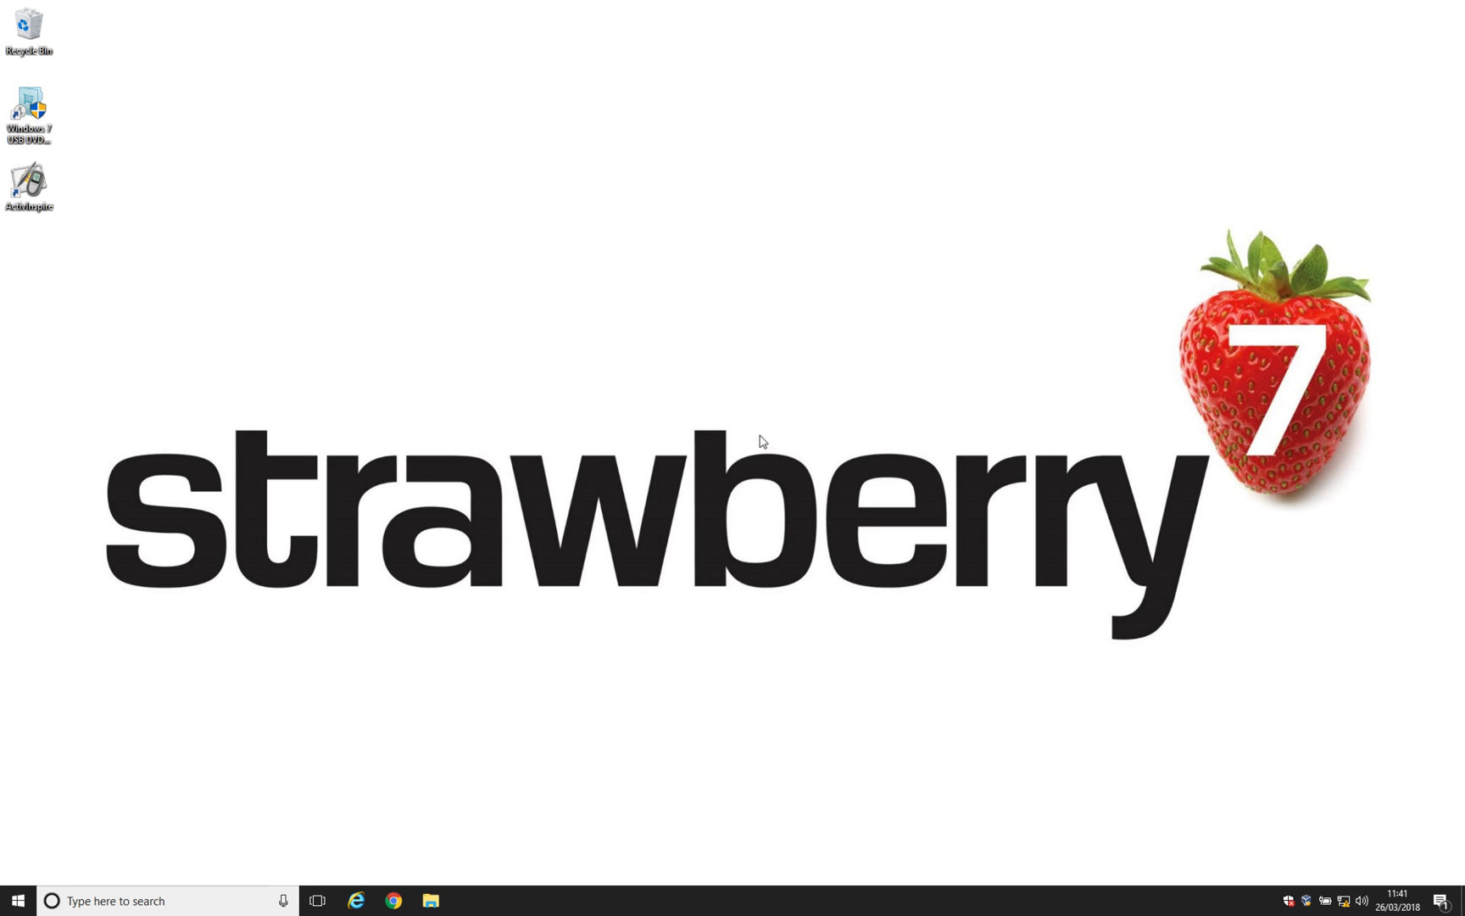
pyautogui.moveTo(695, 459)
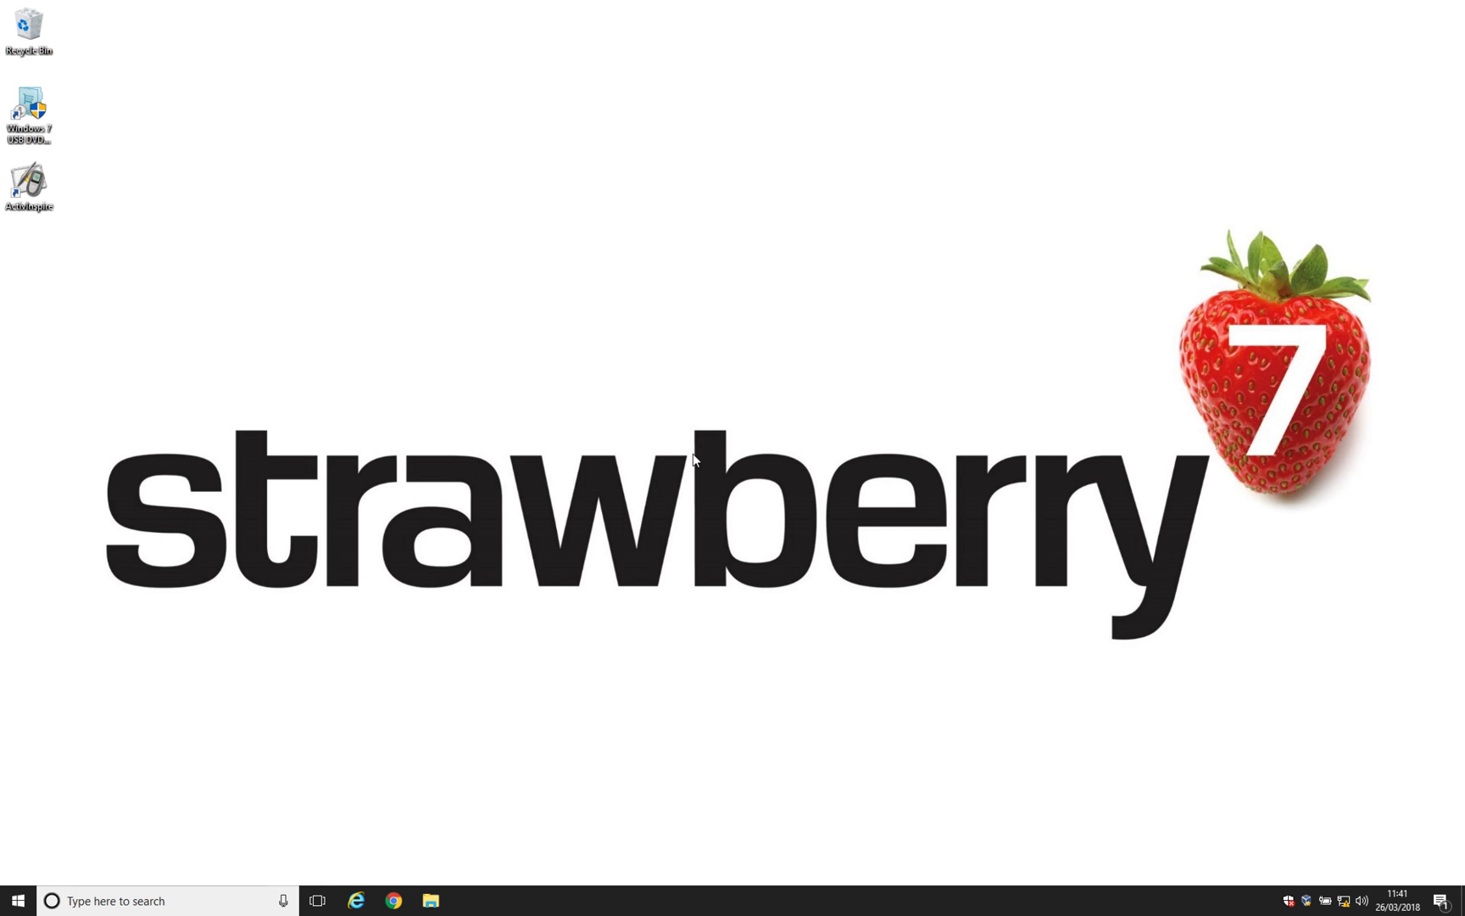
pyautogui.moveTo(309, 197)
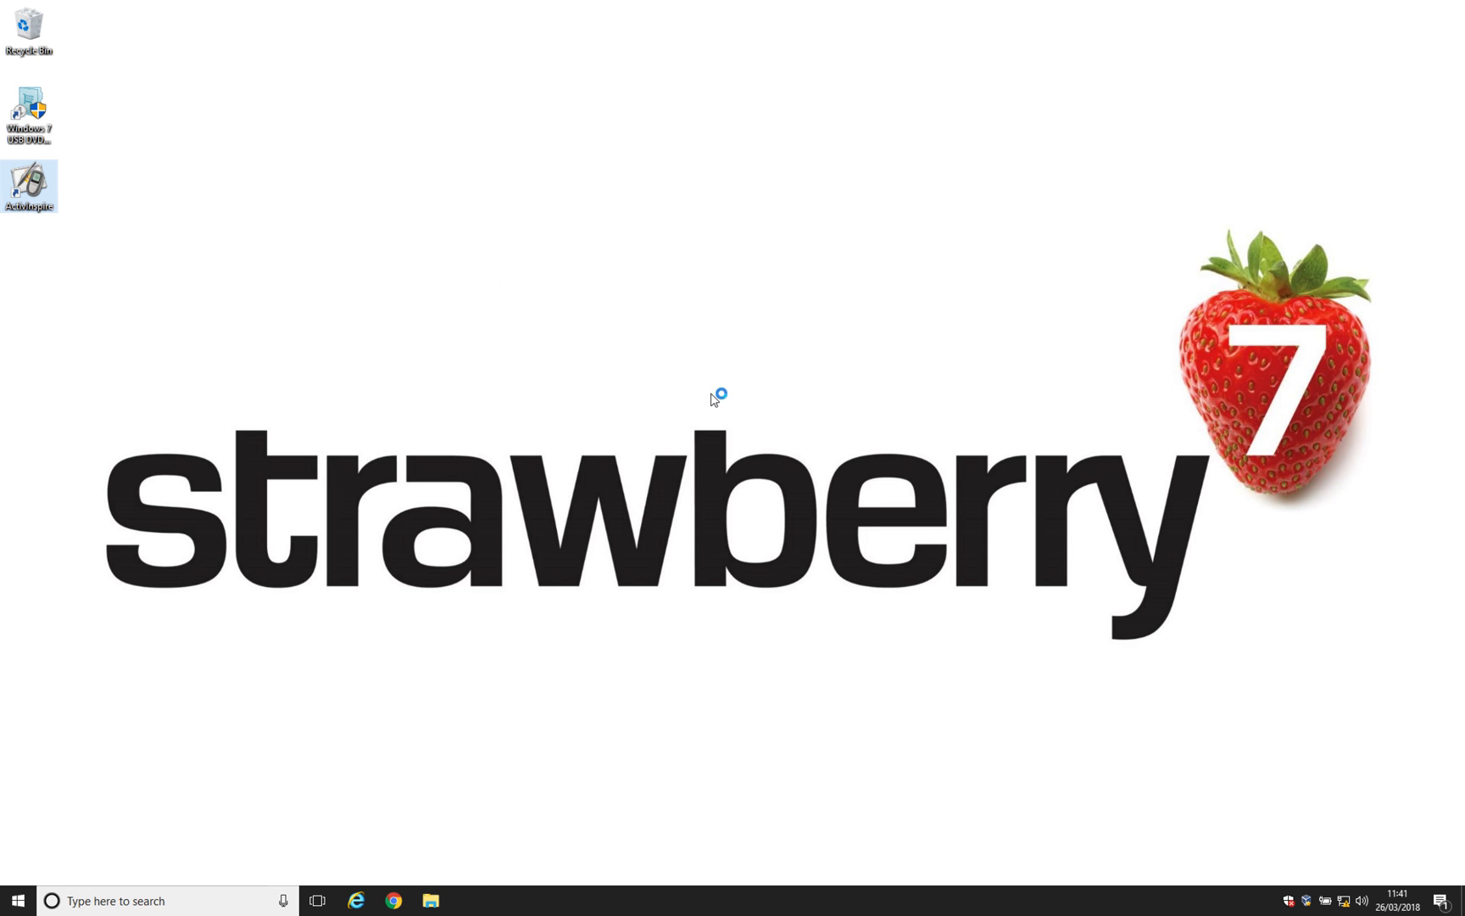
# Step: Launch ActivInspire from its desktop shortcut
pyautogui.doubleClick(28, 184)
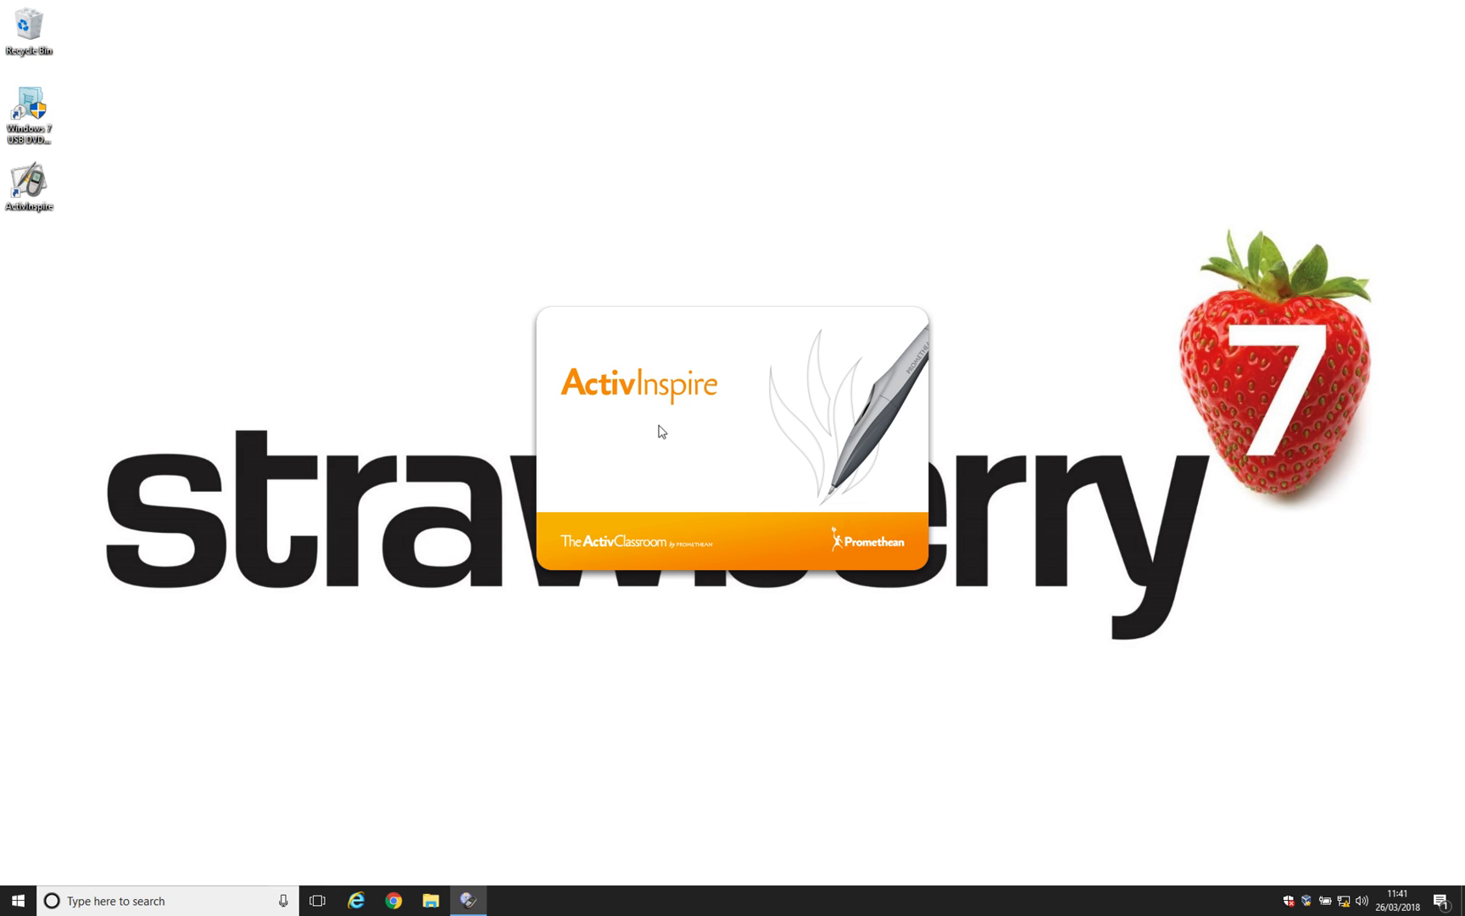
pyautogui.moveTo(736, 433)
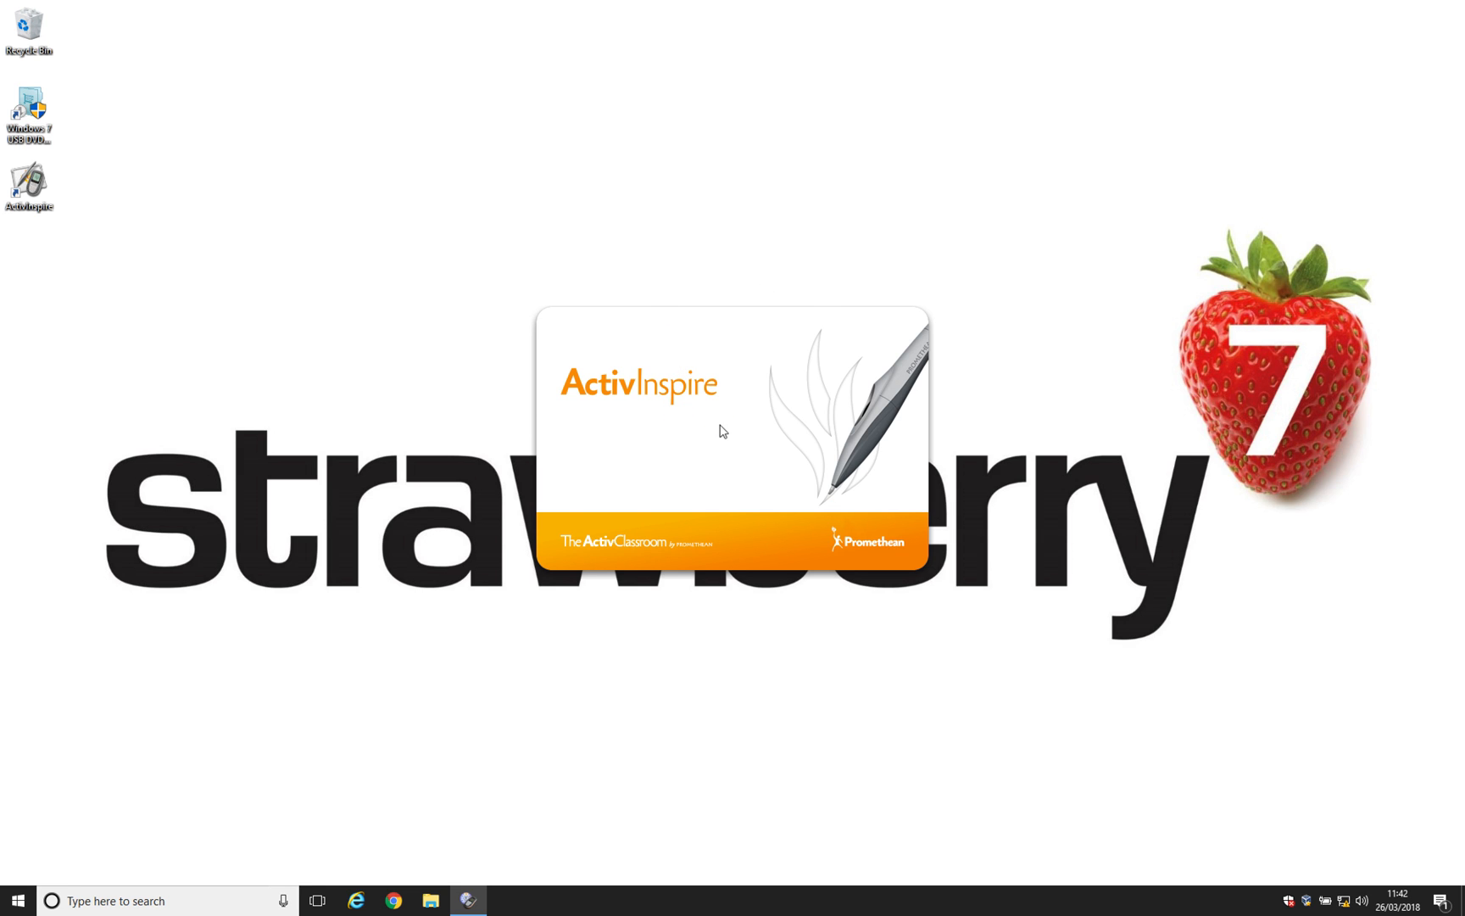
pyautogui.moveTo(685, 380)
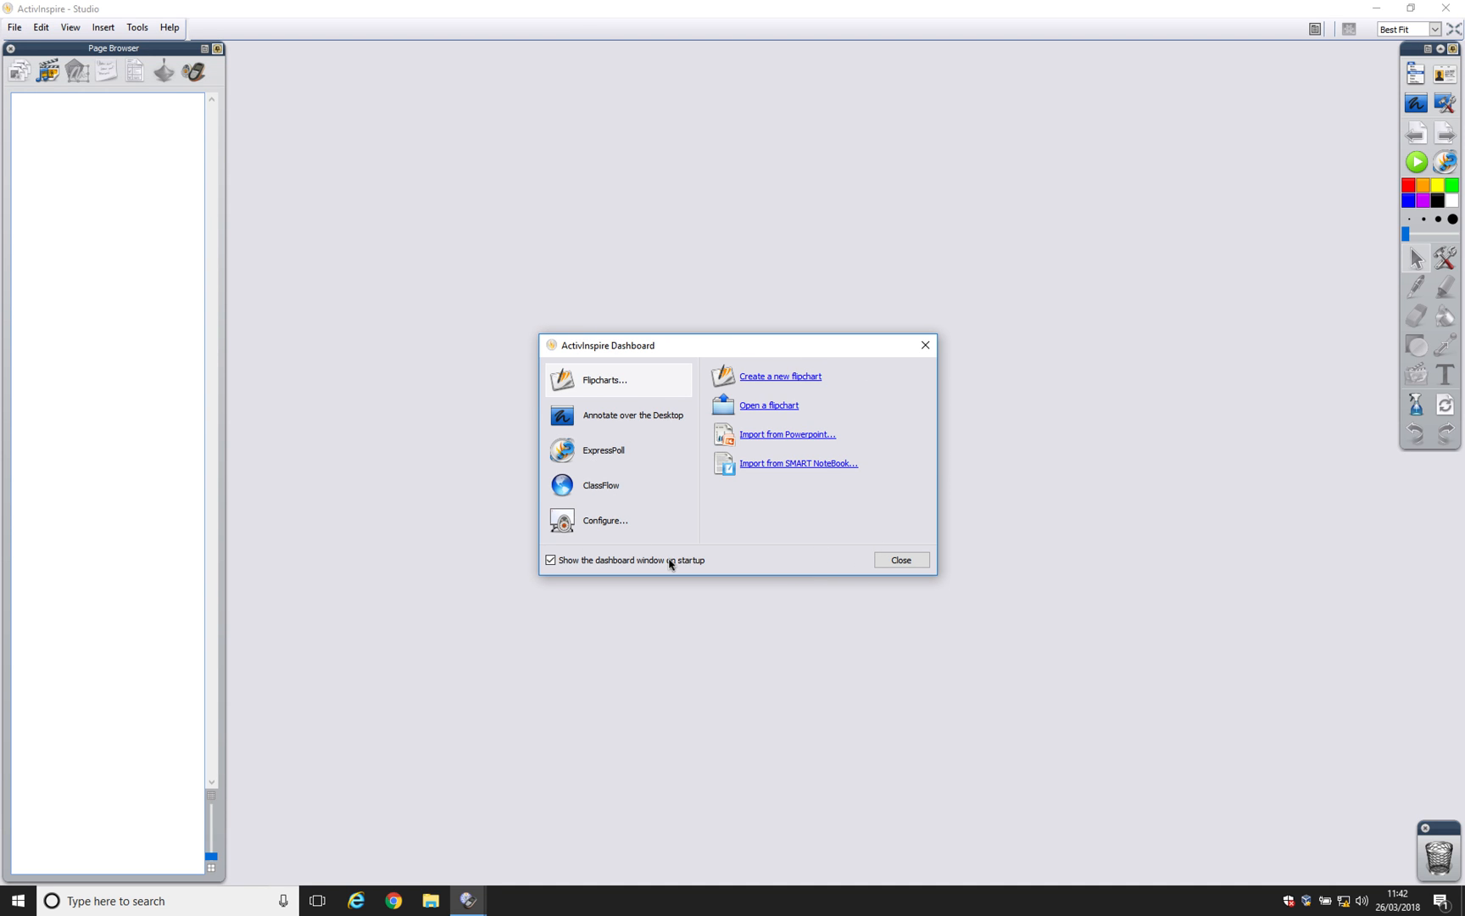
# Step: Dismiss the Dashboard over the blank flipchart, then reopen it from the View menu
pyautogui.click(779, 375)
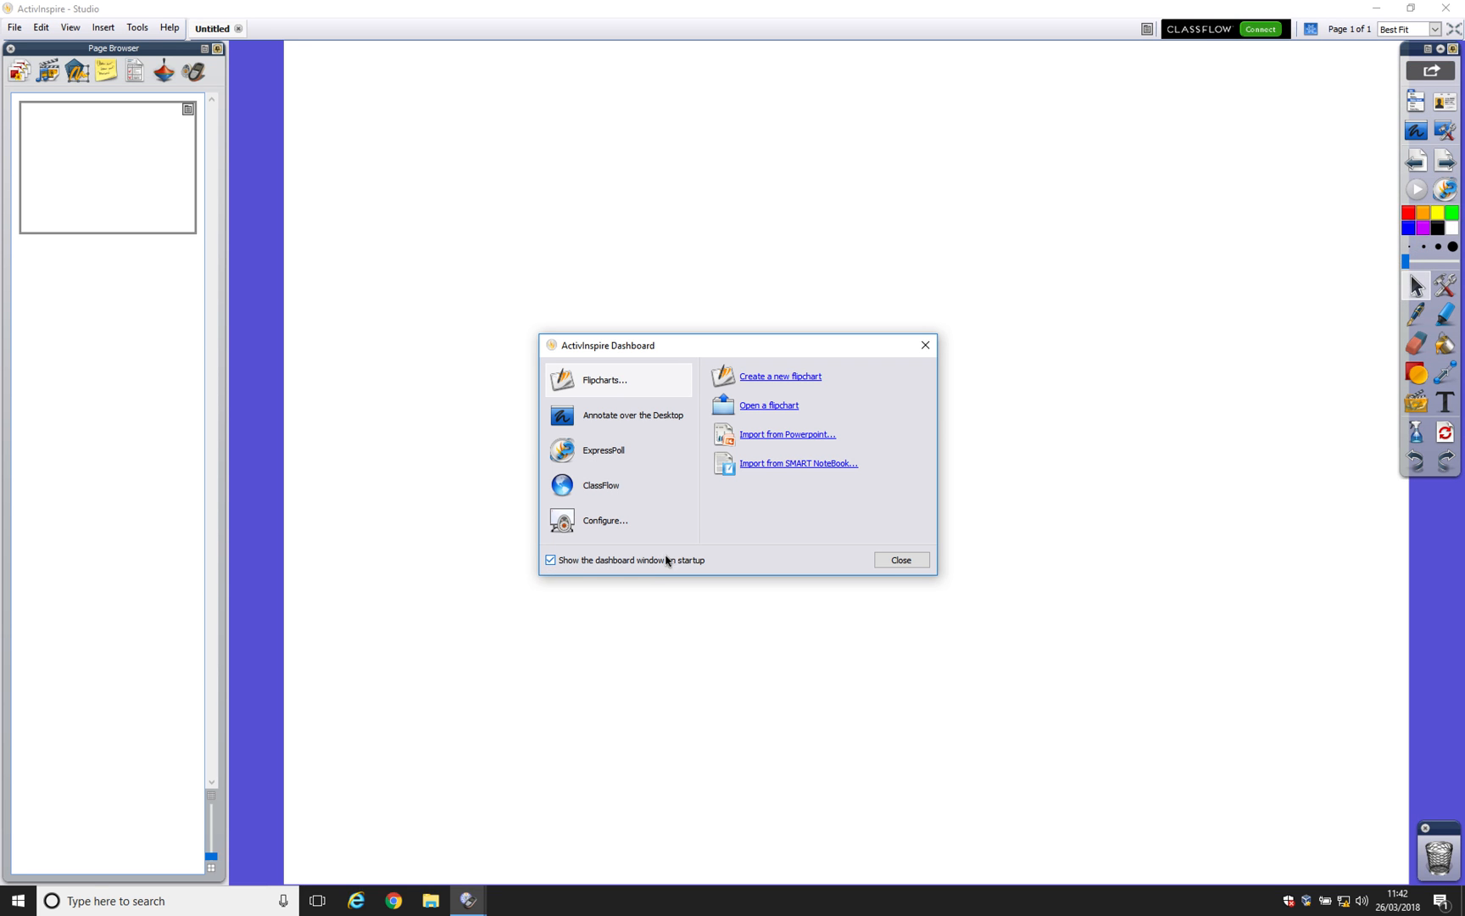
pyautogui.click(898, 559)
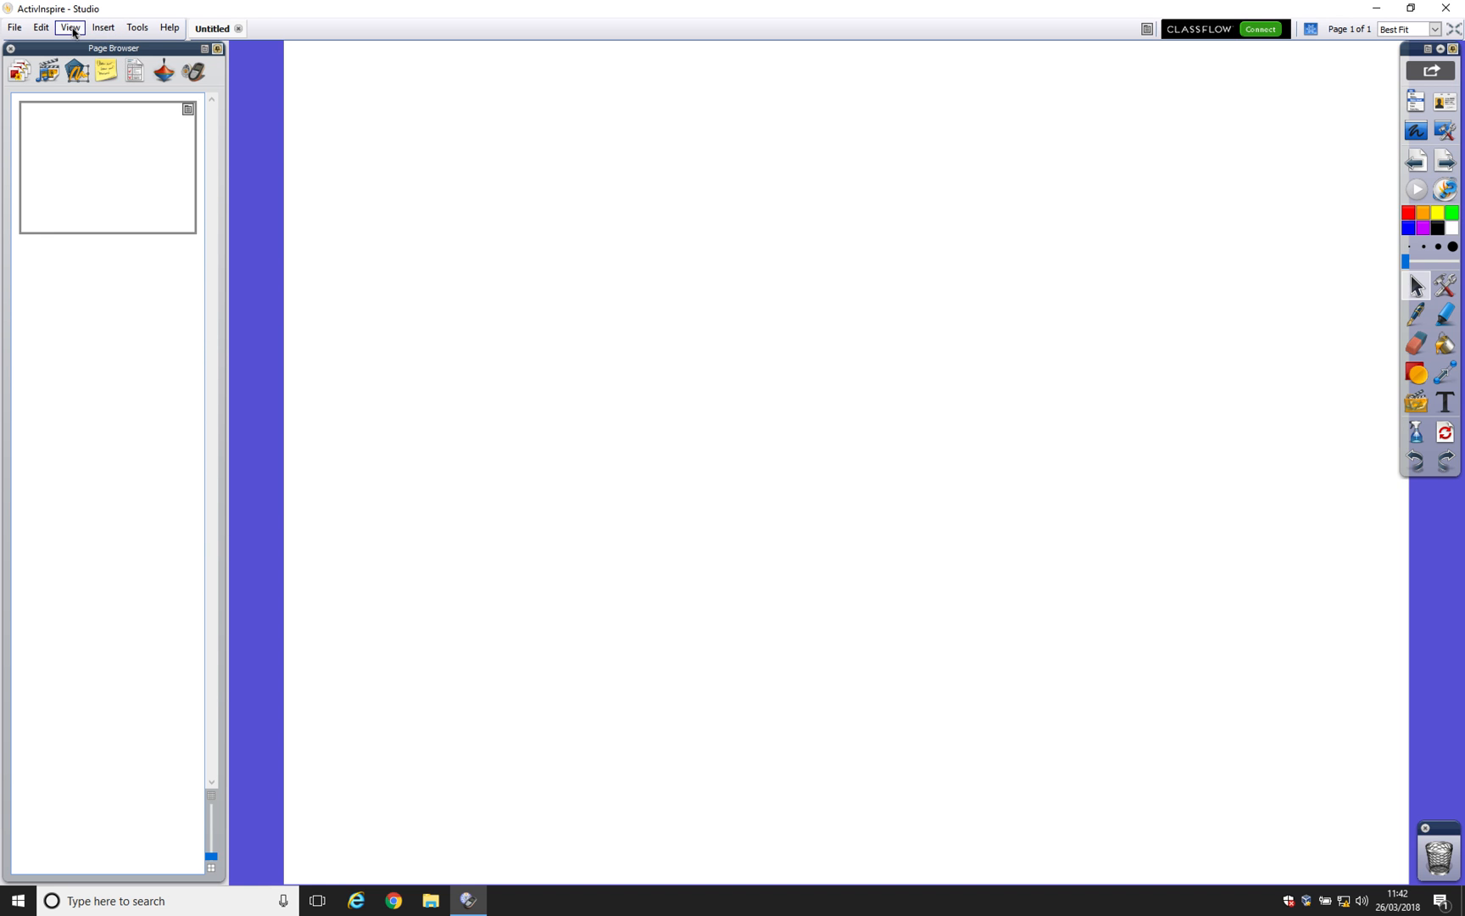
pyautogui.click(70, 27)
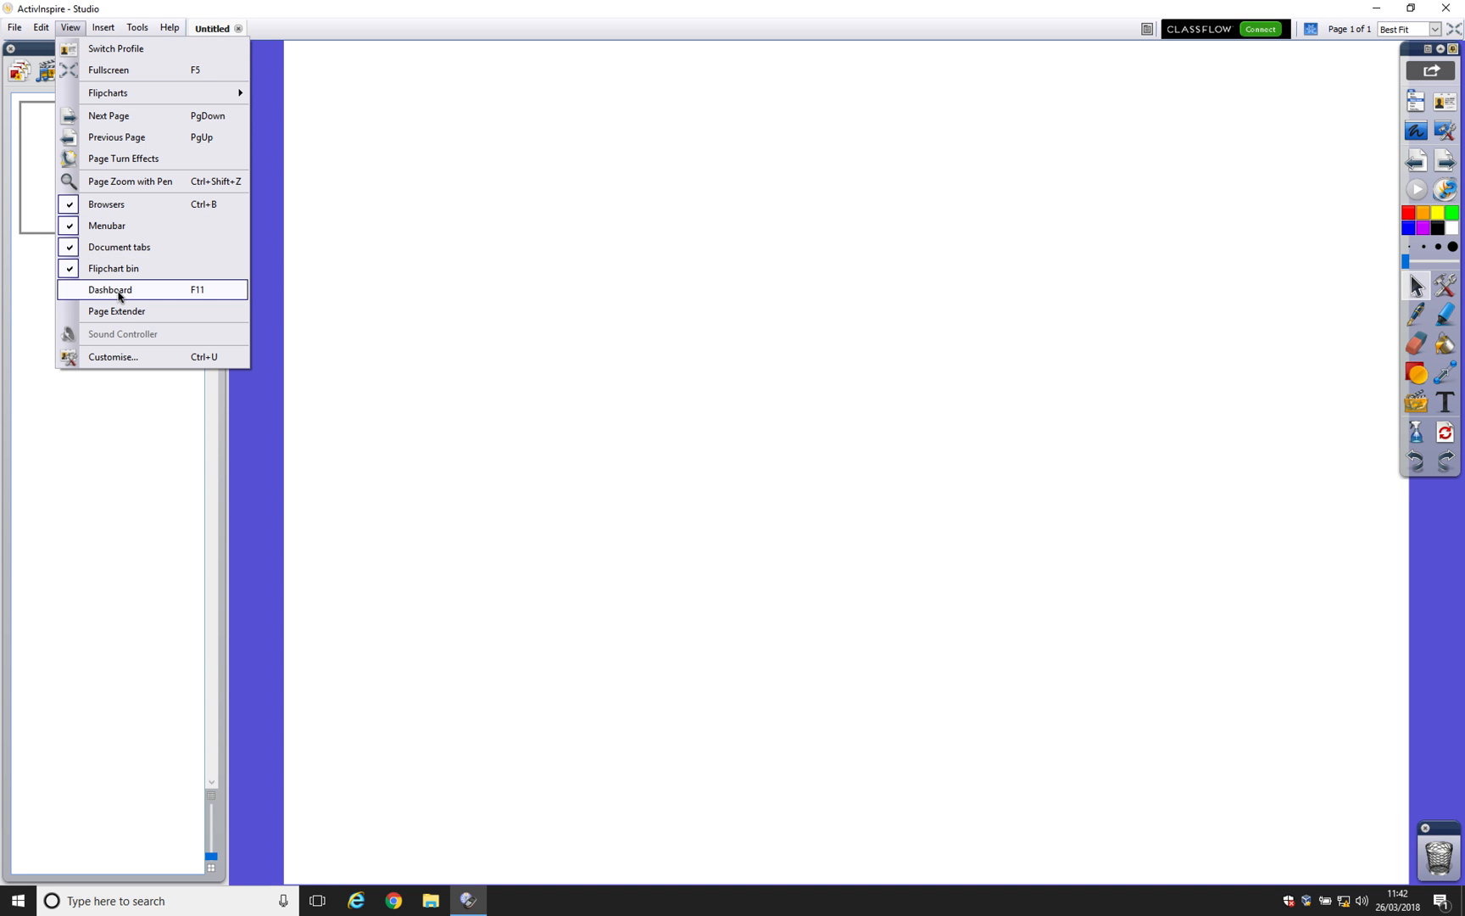
pyautogui.click(110, 289)
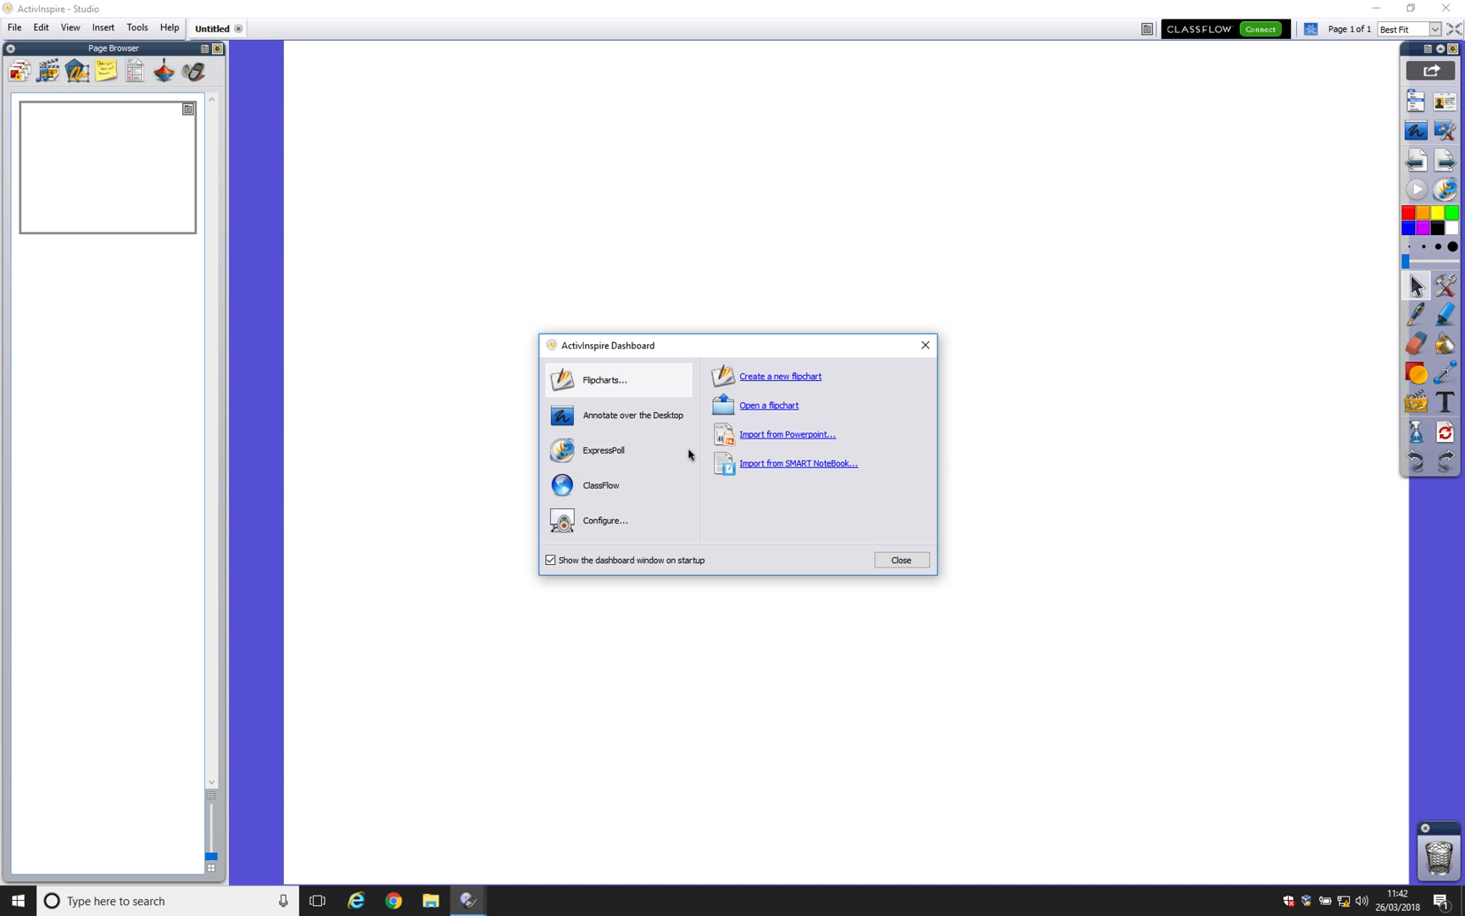
pyautogui.moveTo(613, 530)
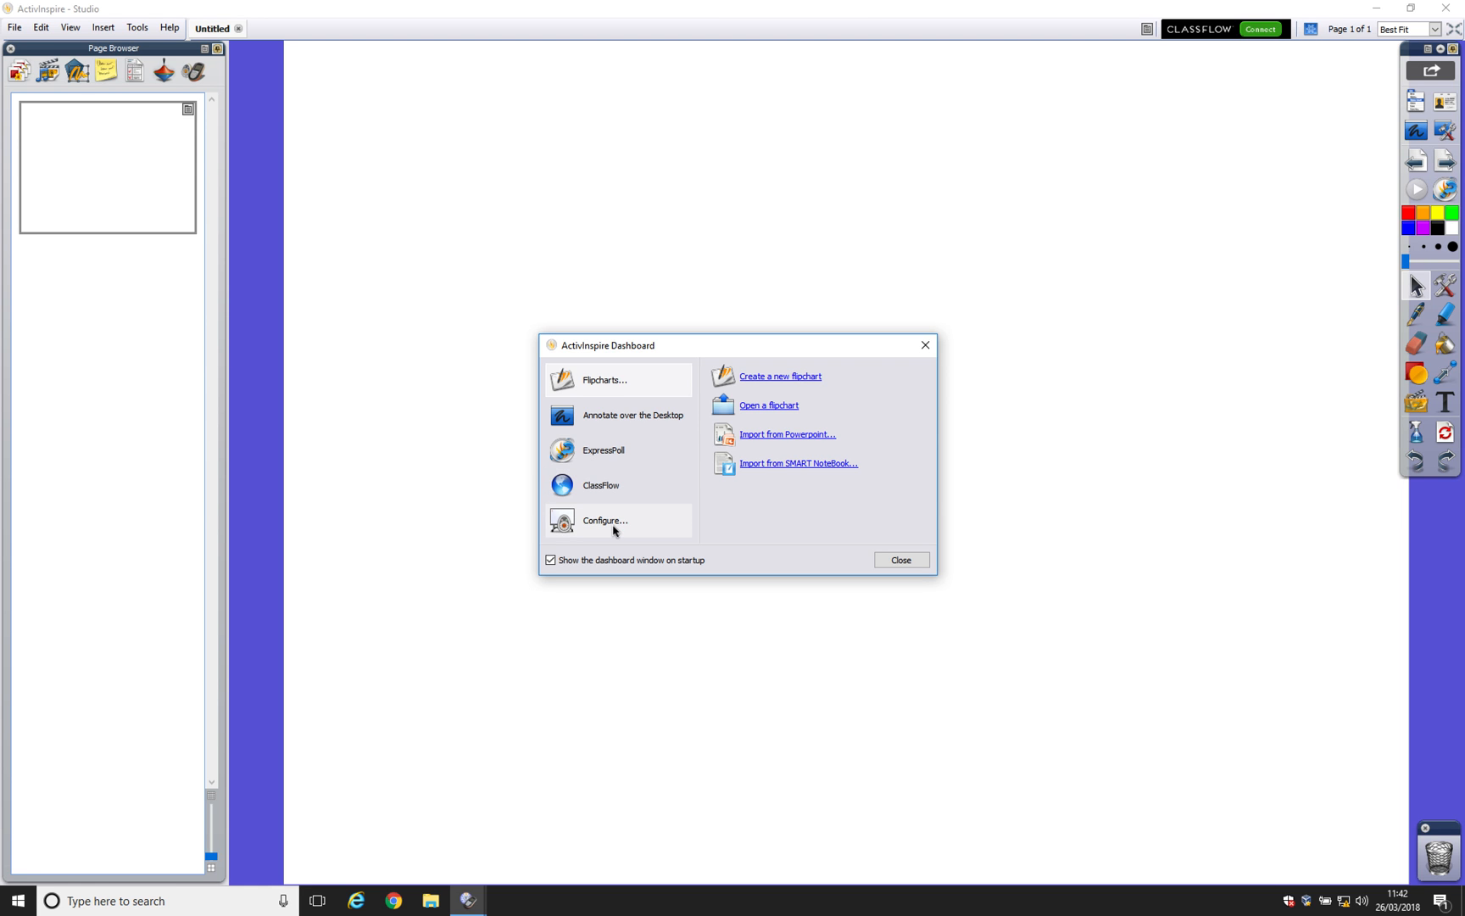
# Step: In Dashboard Configure, choose 'Launch next time using the Primary look and feel'
pyautogui.click(604, 520)
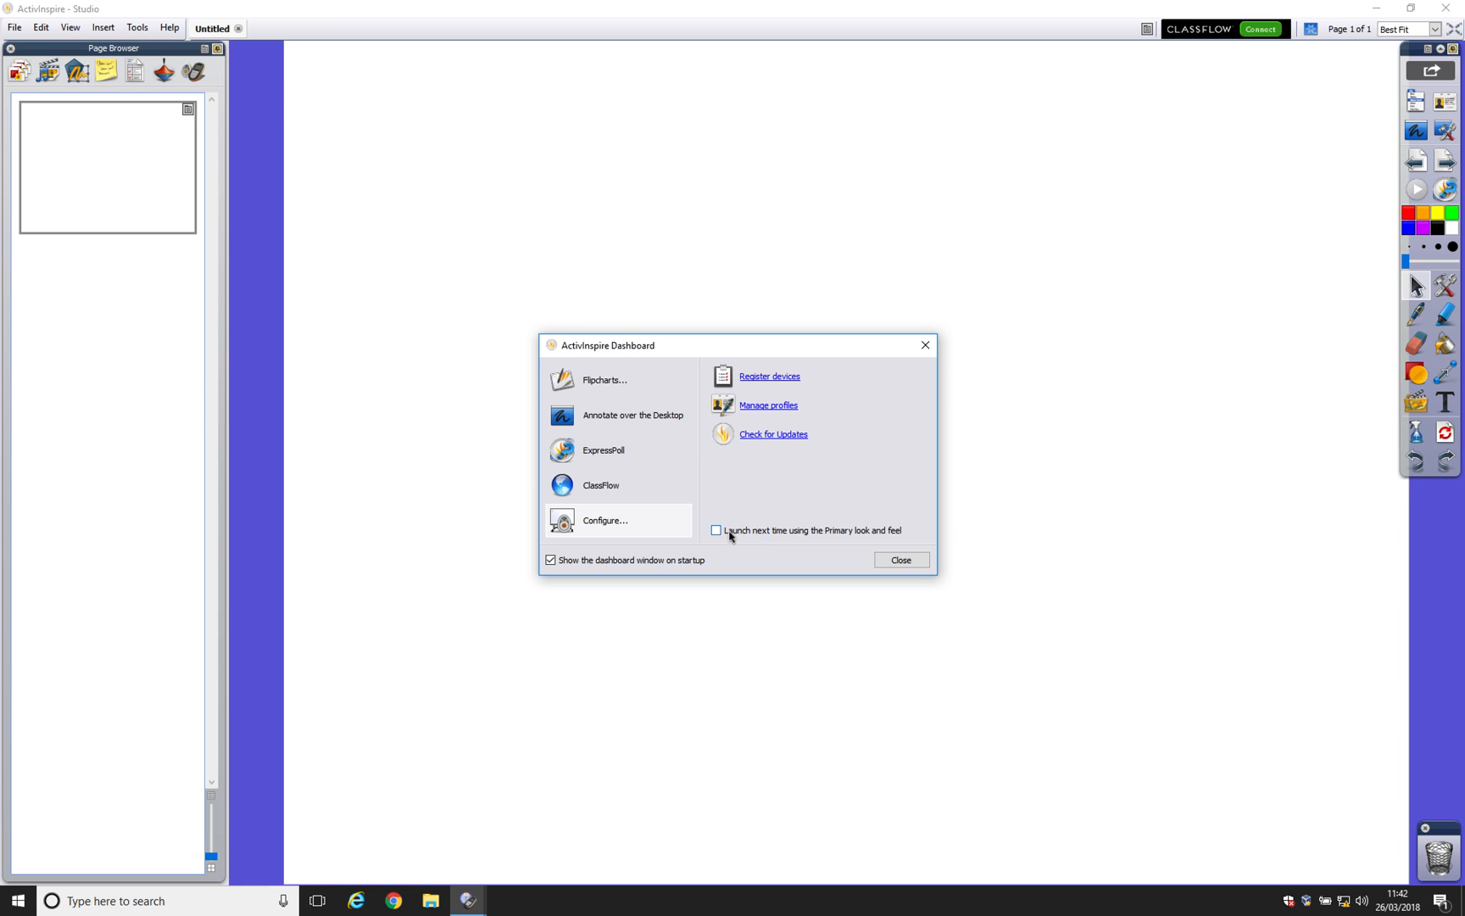
pyautogui.moveTo(894, 543)
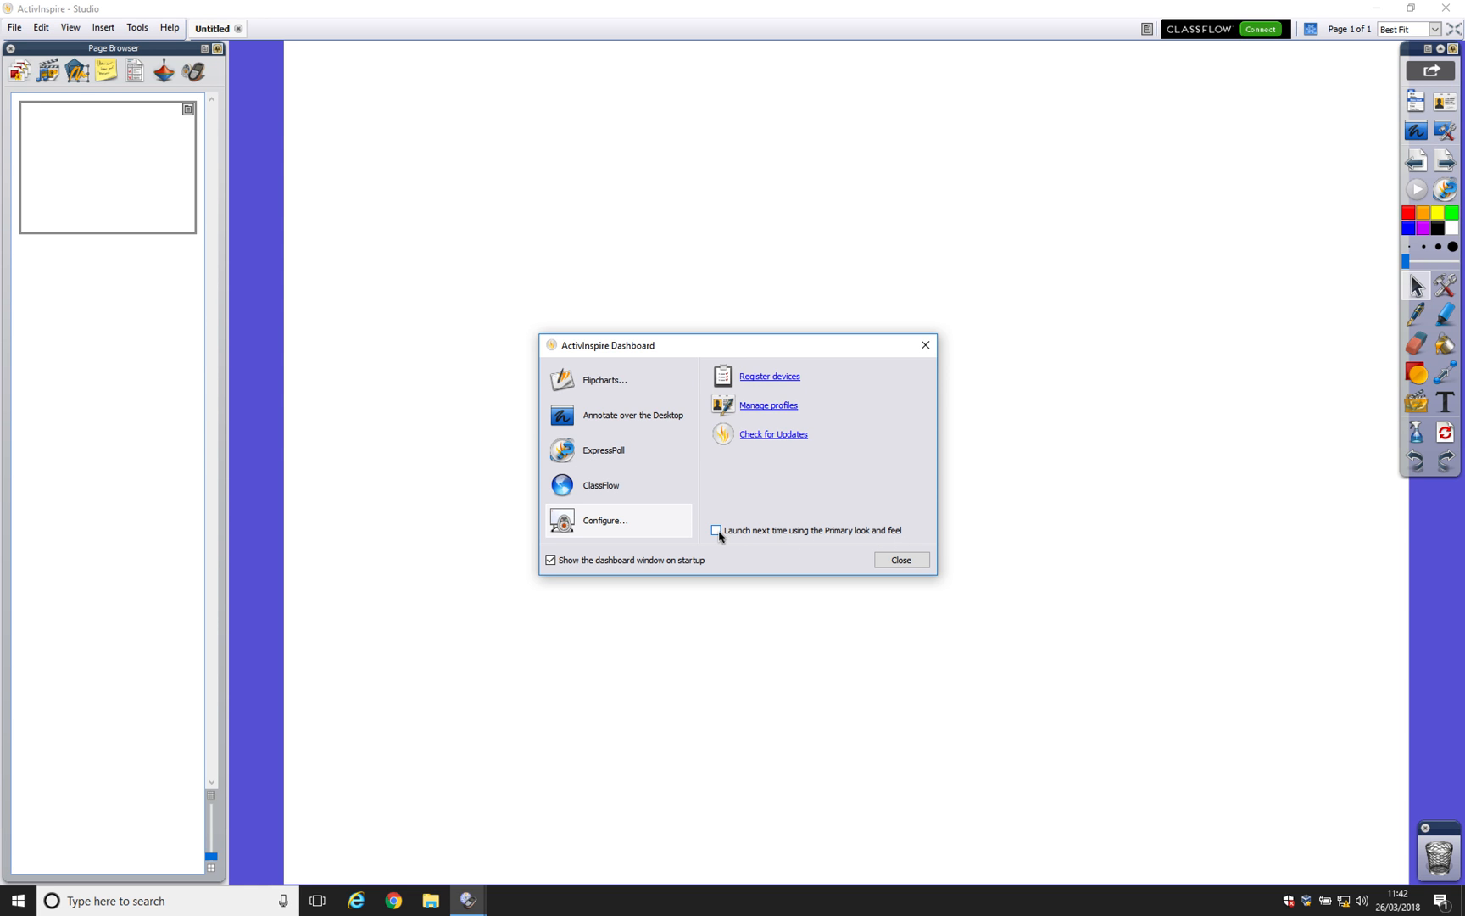
pyautogui.click(898, 559)
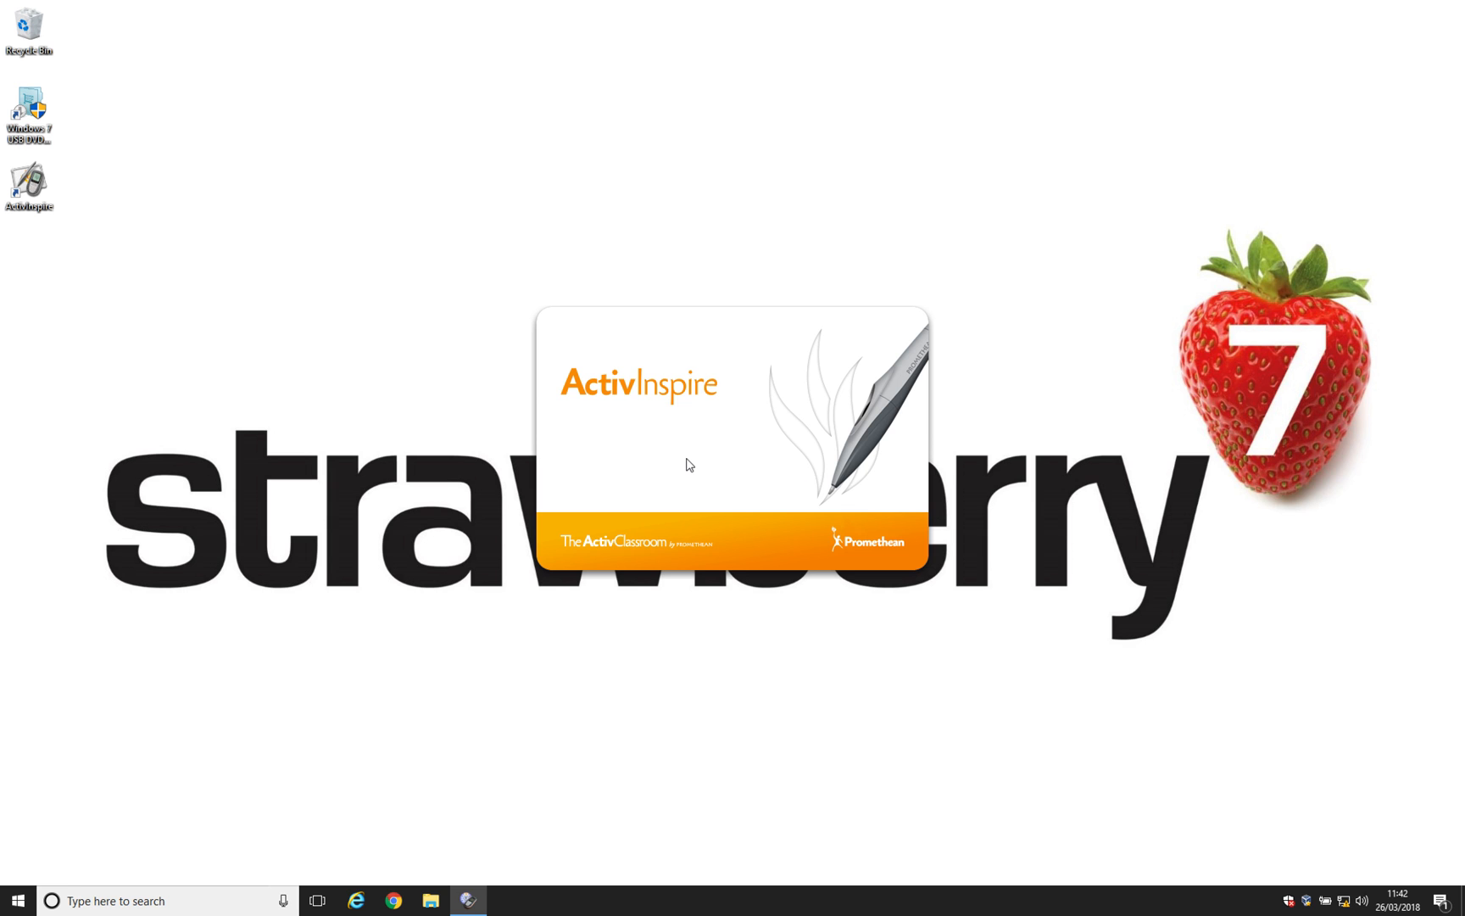
pyautogui.moveTo(930, 465)
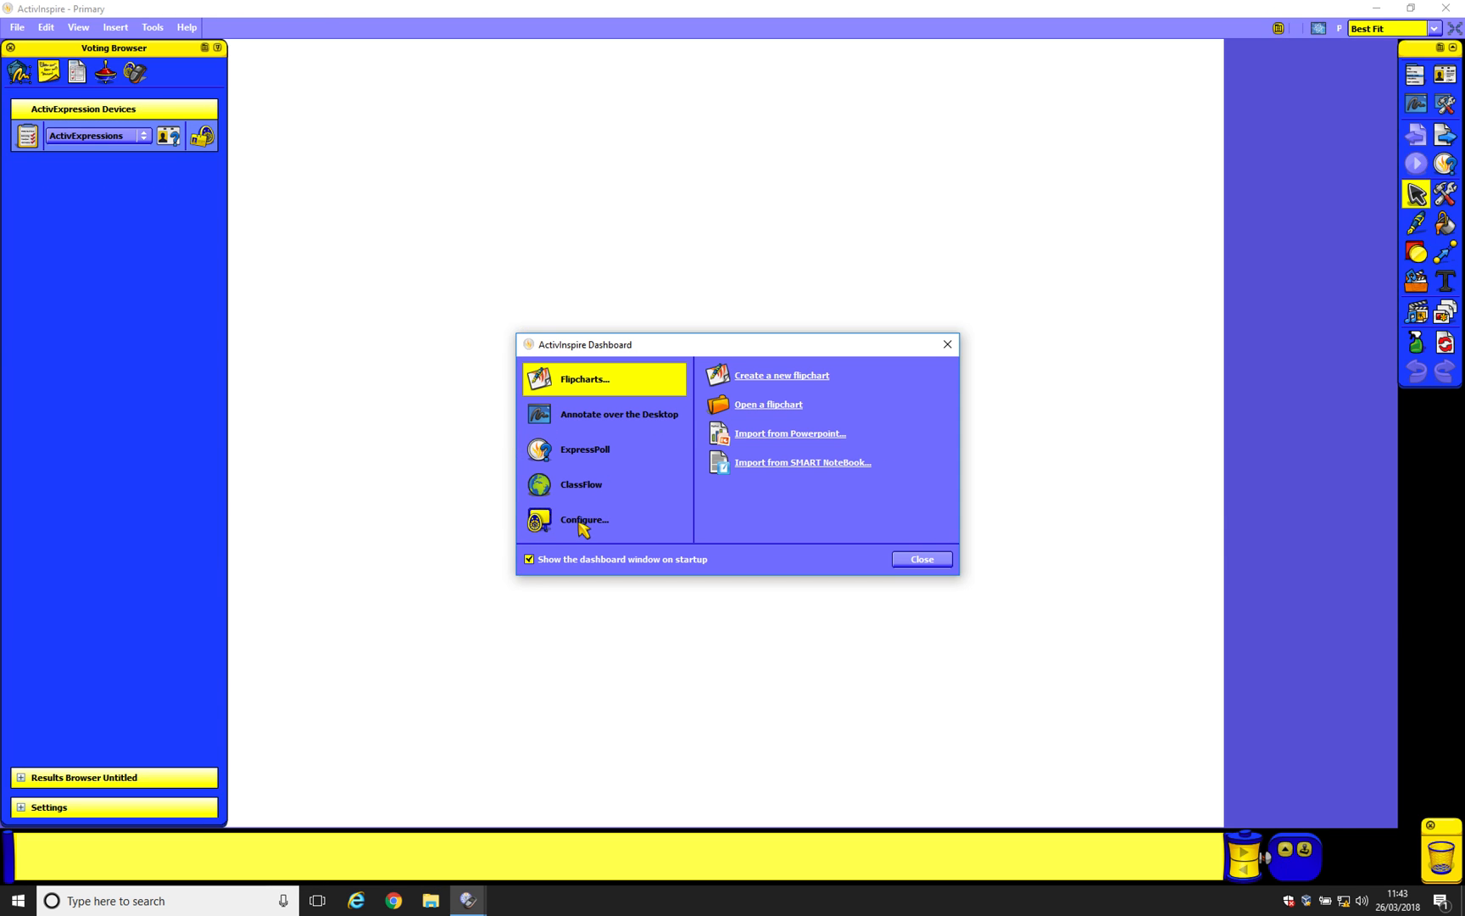
# Step: Open Configure in the Primary Dashboard to reveal the Studio look option
pyautogui.click(584, 520)
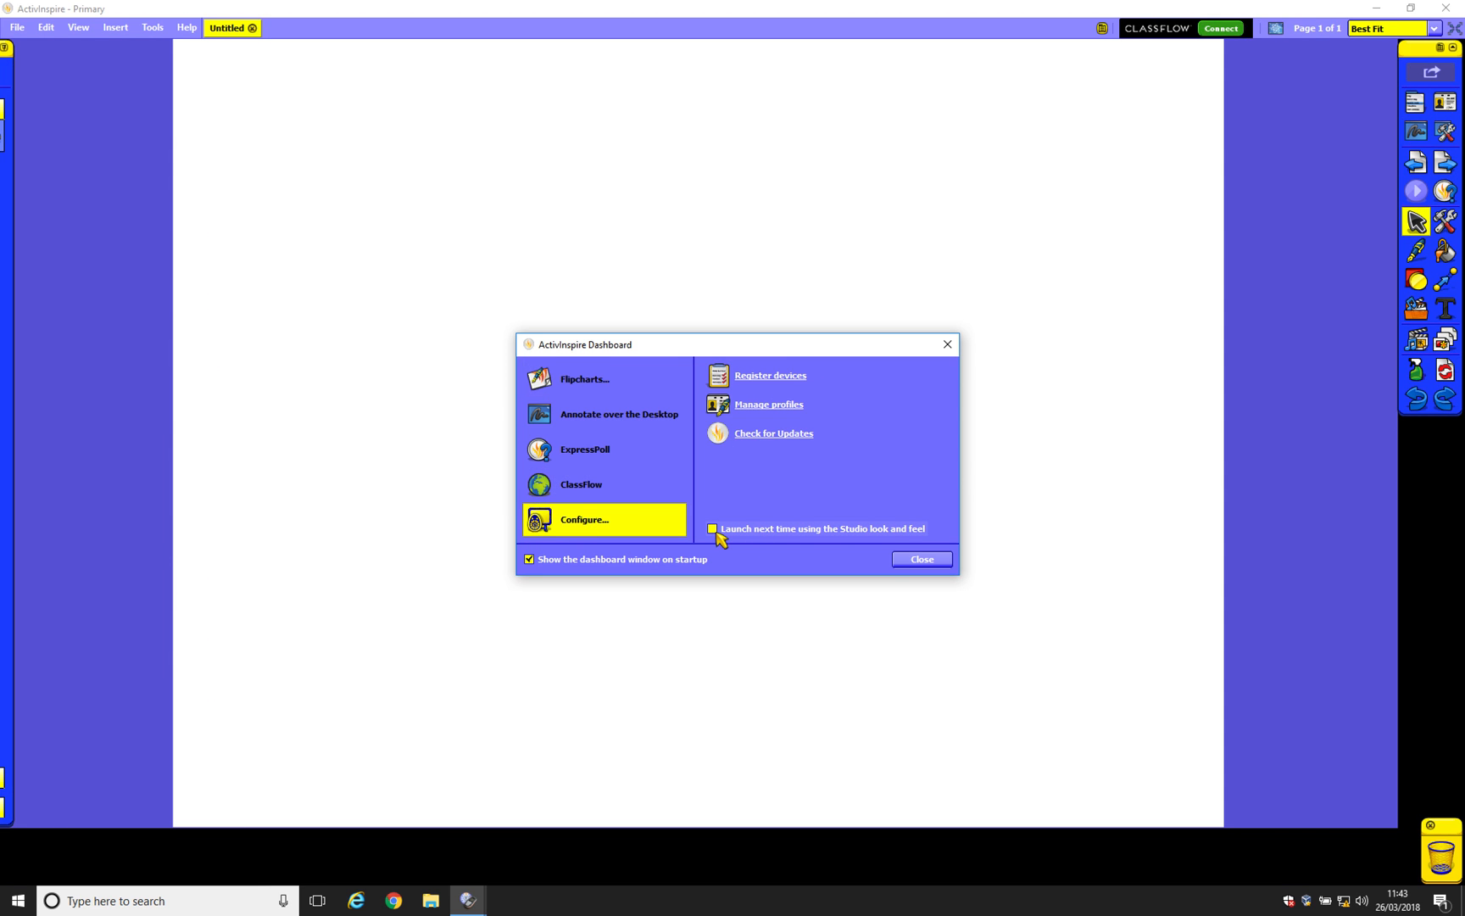
pyautogui.moveTo(785, 488)
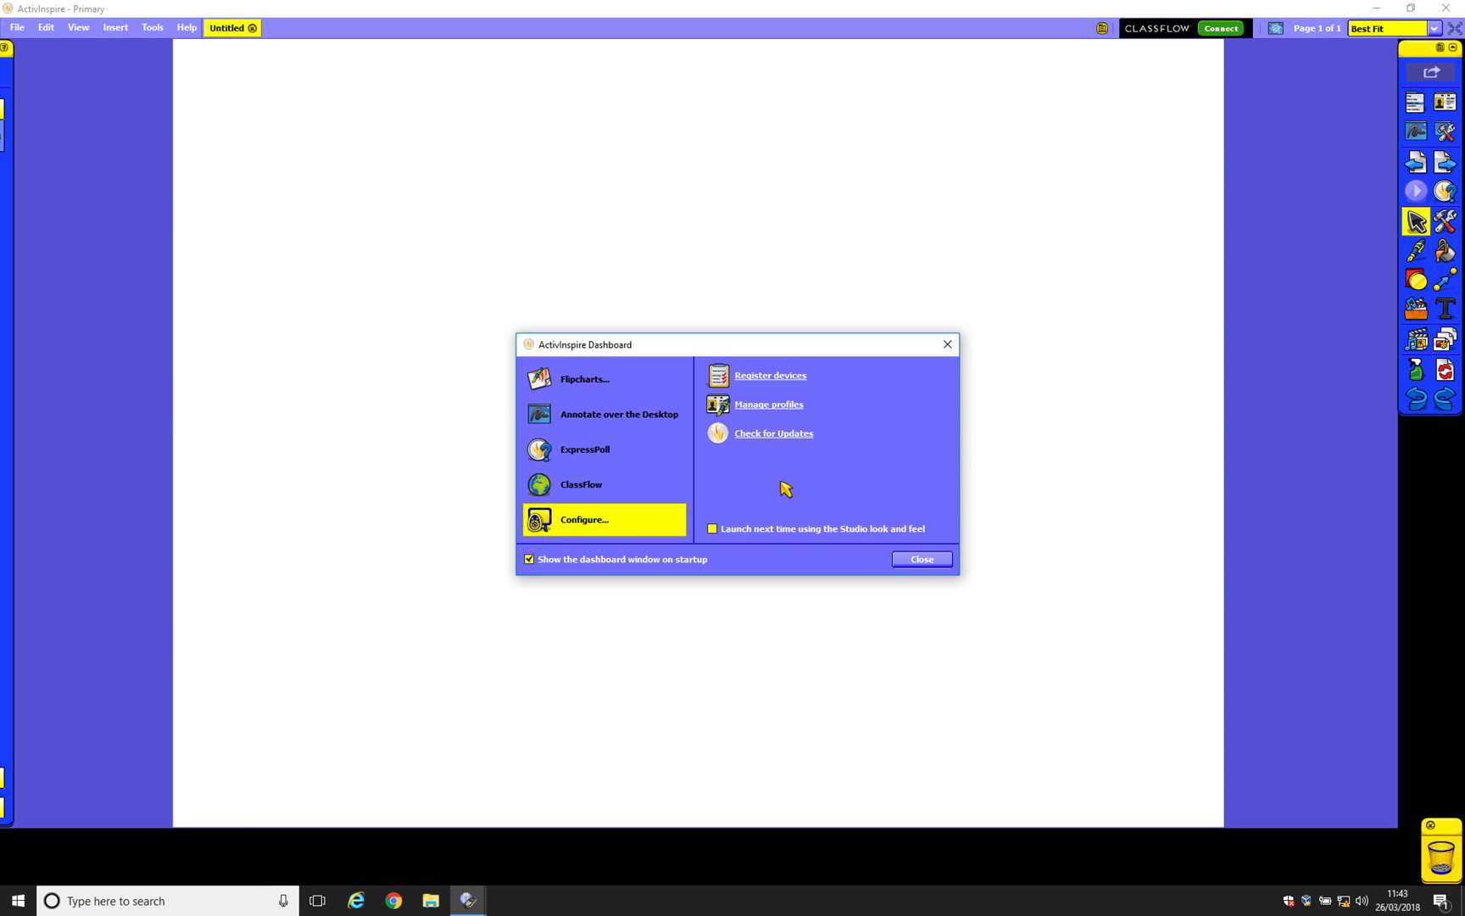